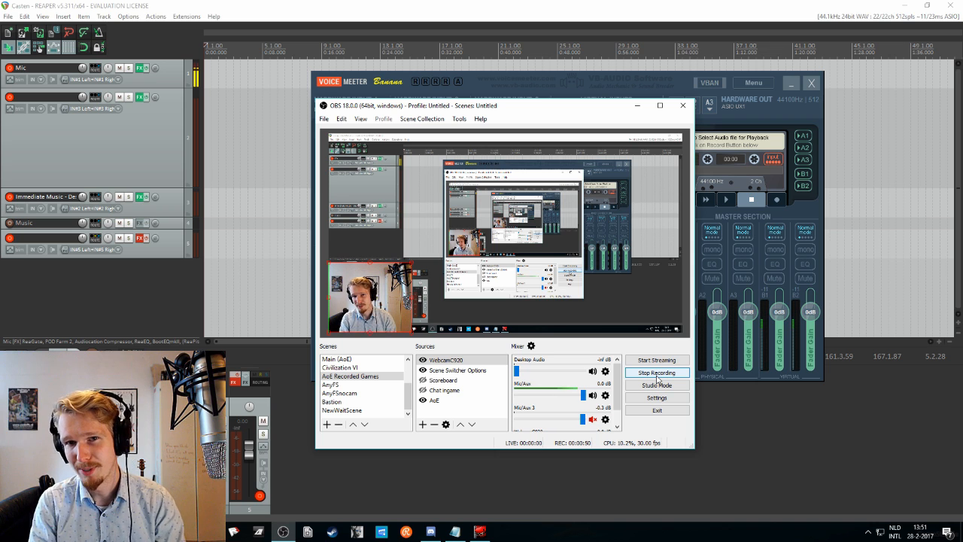
pyautogui.moveTo(659, 358)
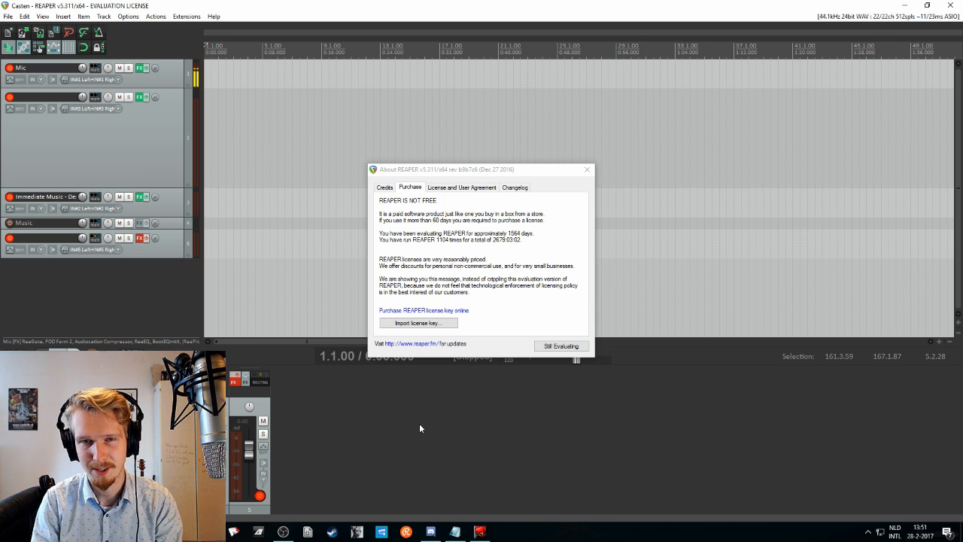
pyautogui.moveTo(476, 470)
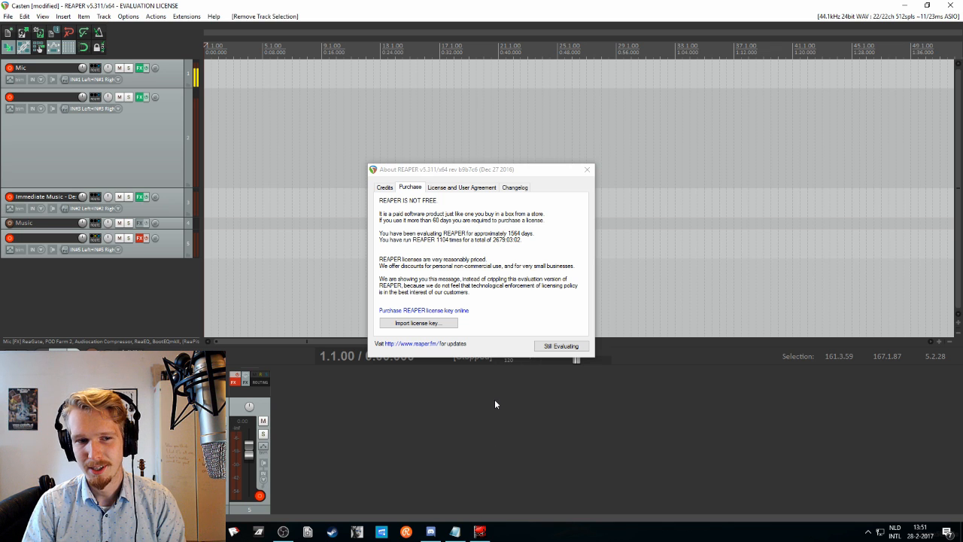
pyautogui.moveTo(516, 406)
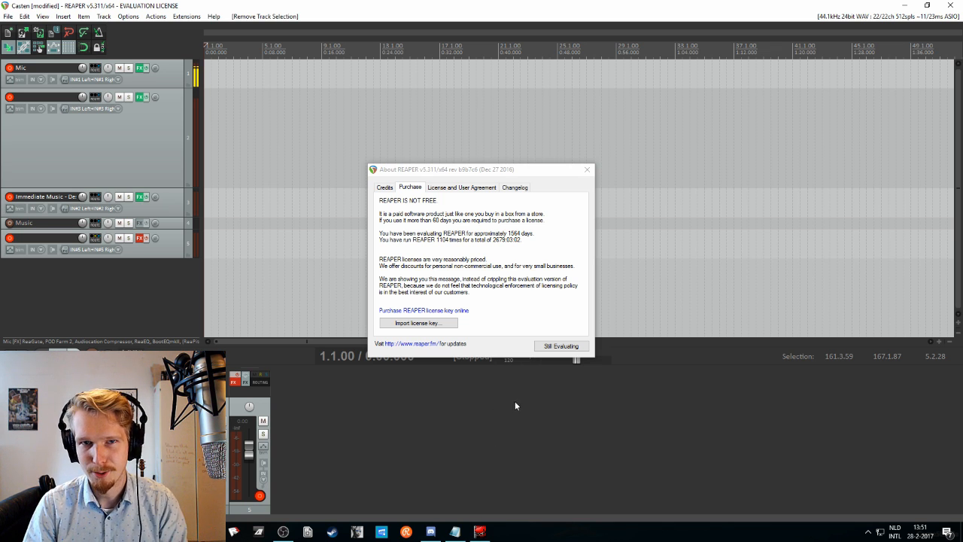
pyautogui.moveTo(523, 393)
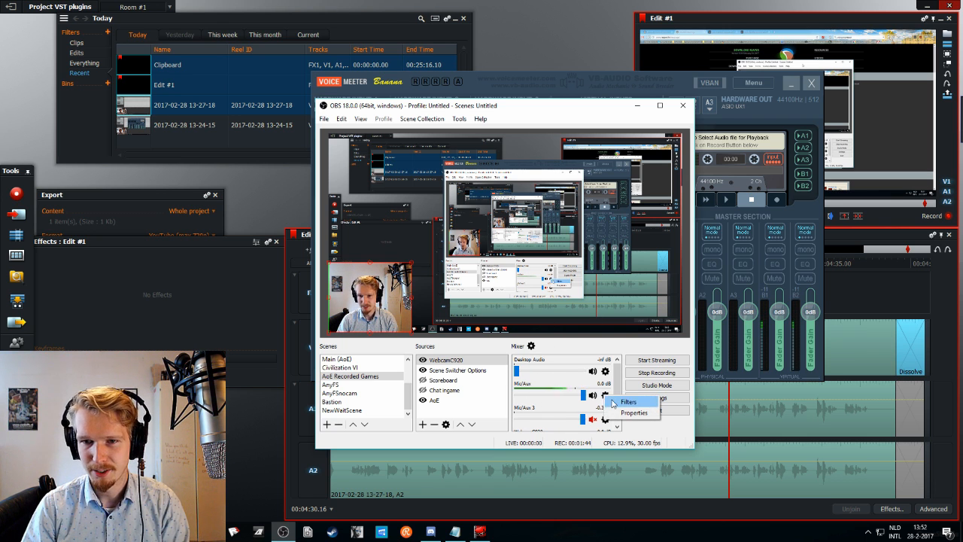
# - Add a VST 2.x Plug-in filter named 'ReaGate' to the Mic/Aux audio filters
pyautogui.click(628, 400)
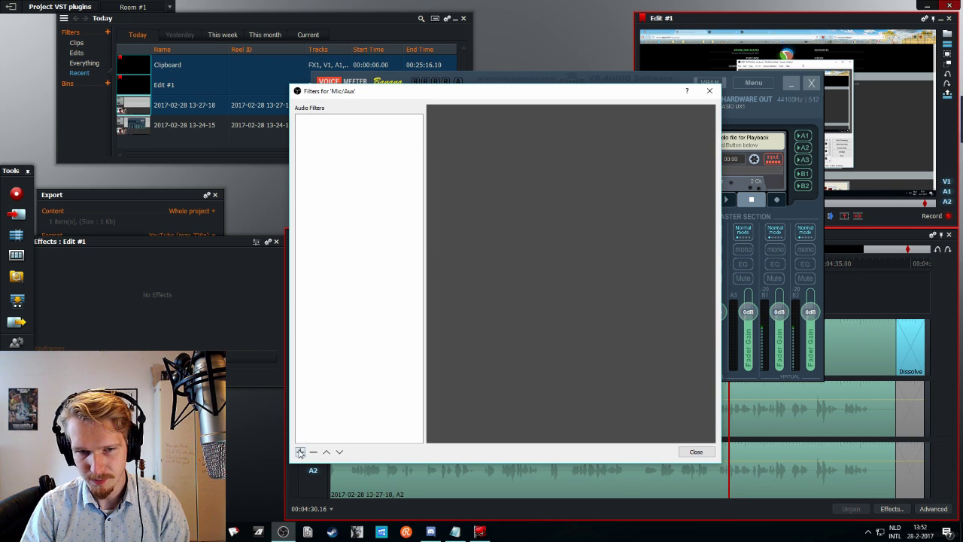
pyautogui.click(301, 452)
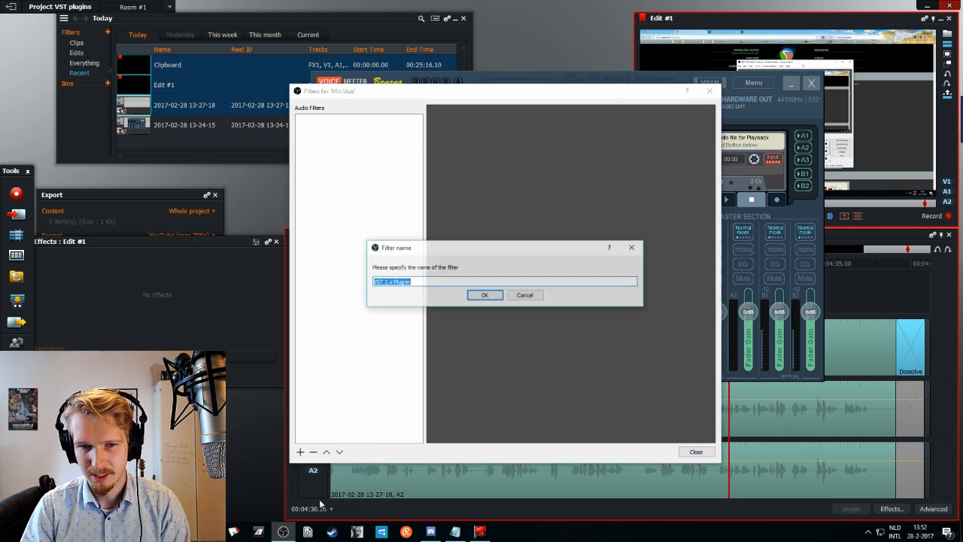
pyautogui.write('R')
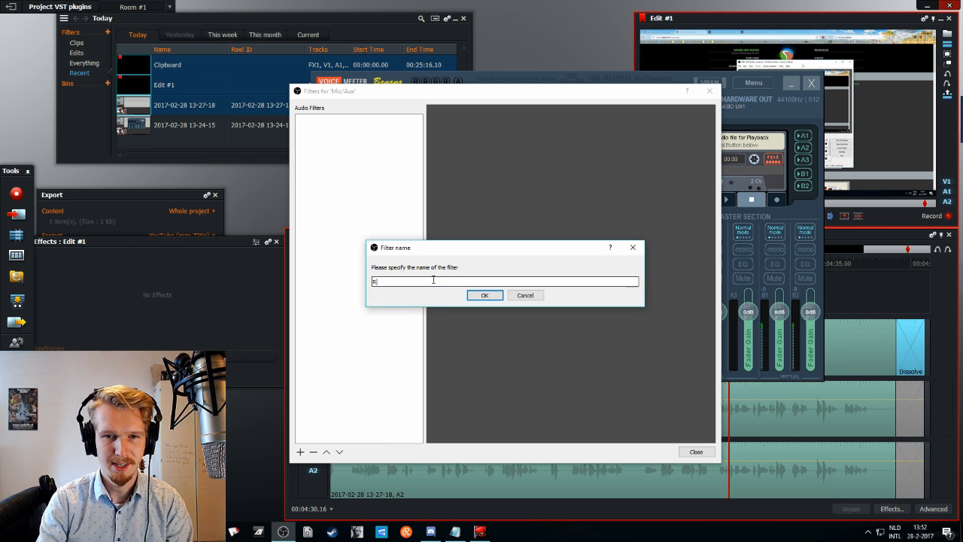
pyautogui.write('eal')
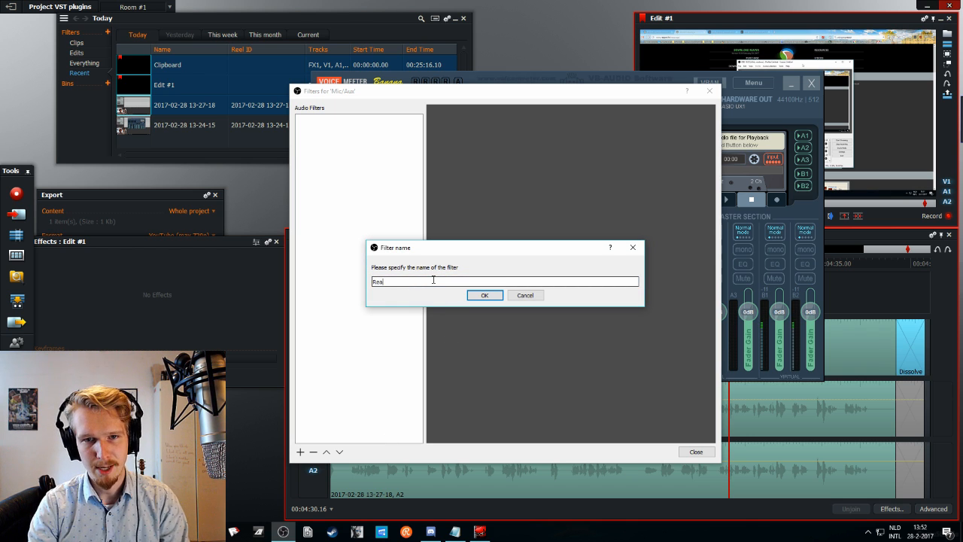
pyautogui.click(485, 295)
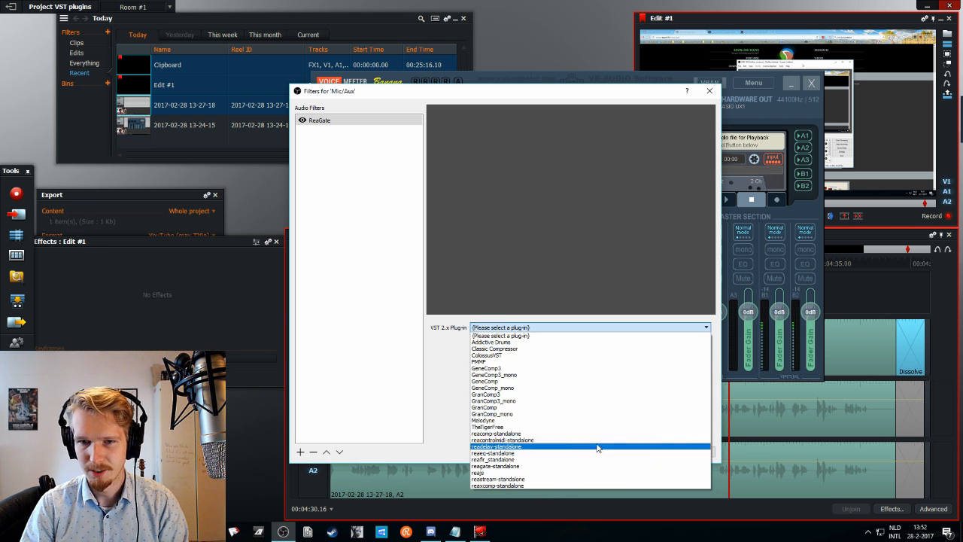
pyautogui.moveTo(544, 440)
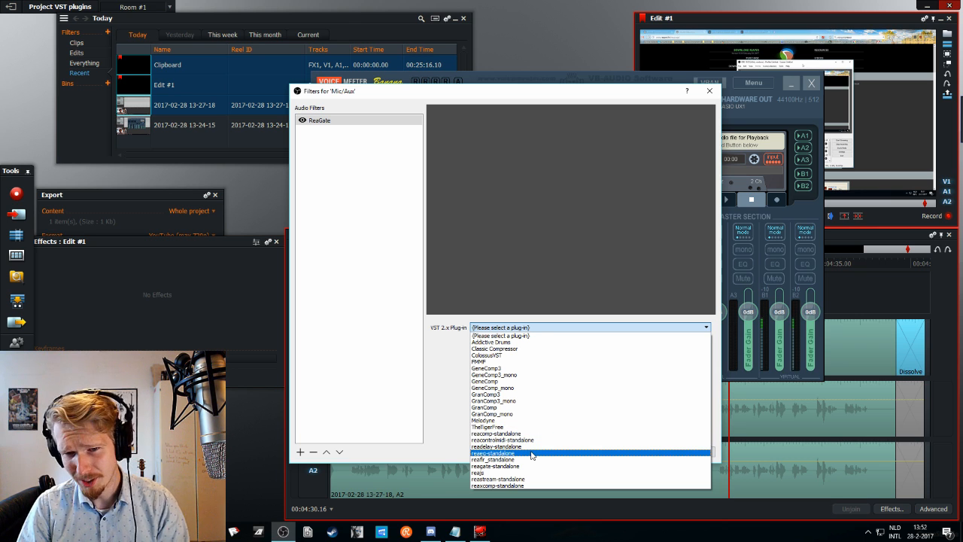
pyautogui.moveTo(524, 467)
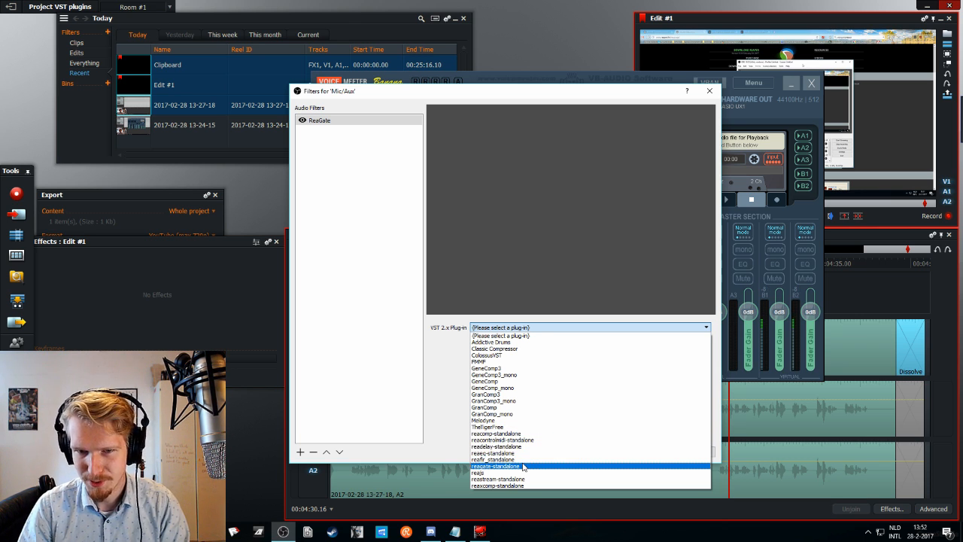
# - Assign reagate-standalone to the ReaGate filter and view its gate interface window
pyautogui.click(494, 466)
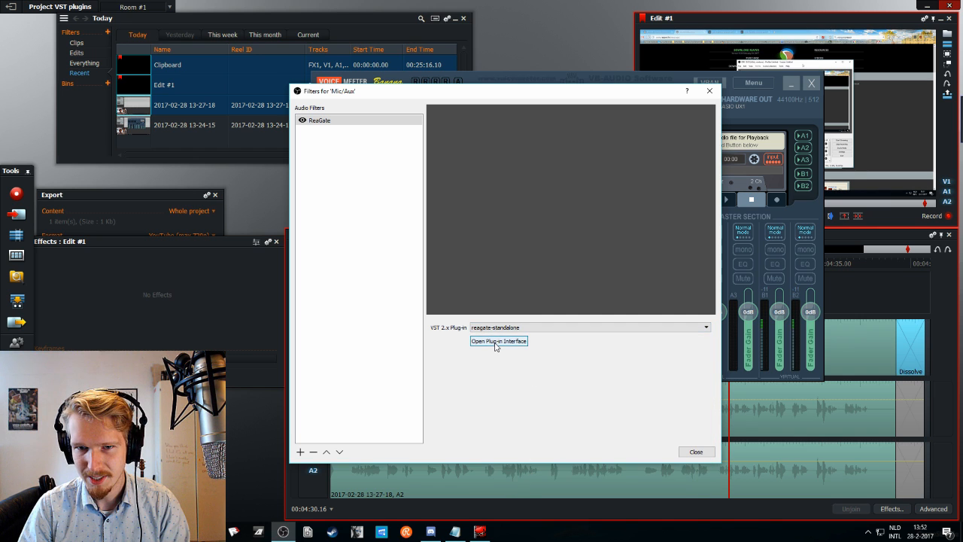
pyautogui.click(499, 341)
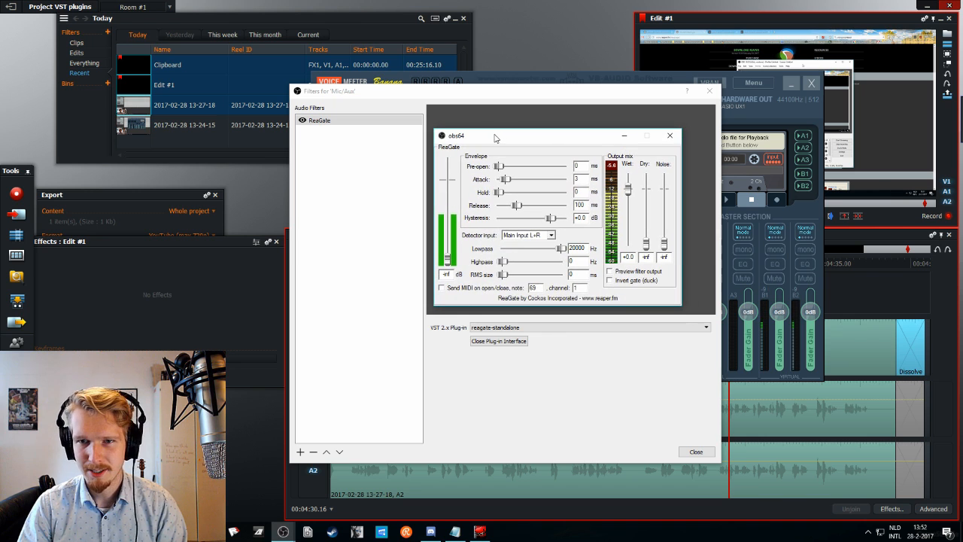
pyautogui.moveTo(493, 138); pyautogui.dragTo(496, 148)
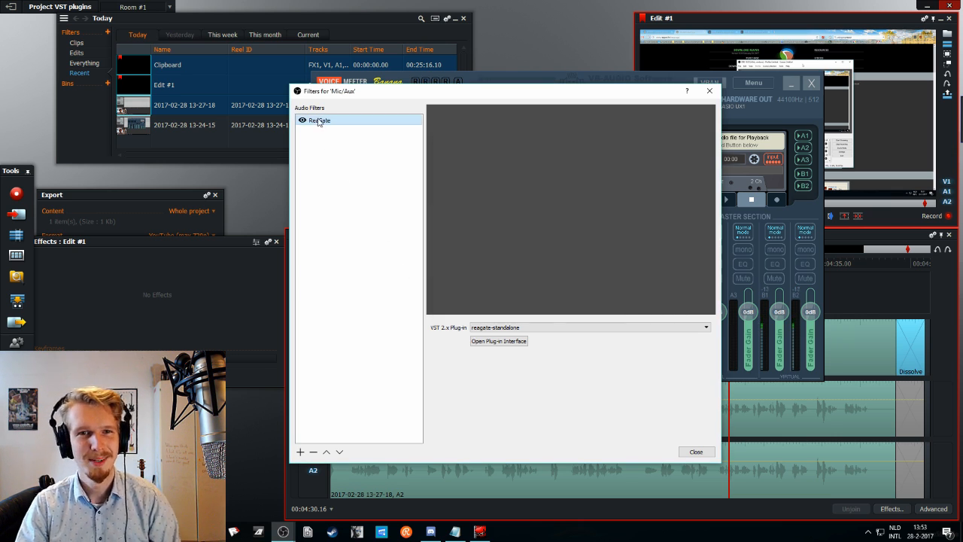
# - Delete the ReaGate filter from the Mic/Aux source and confirm the removal
pyautogui.click(313, 451)
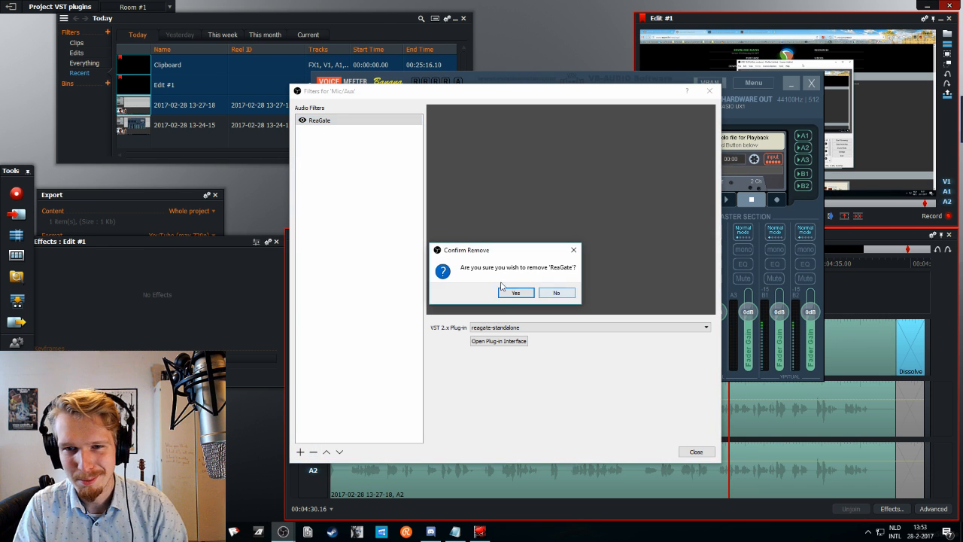
pyautogui.click(515, 292)
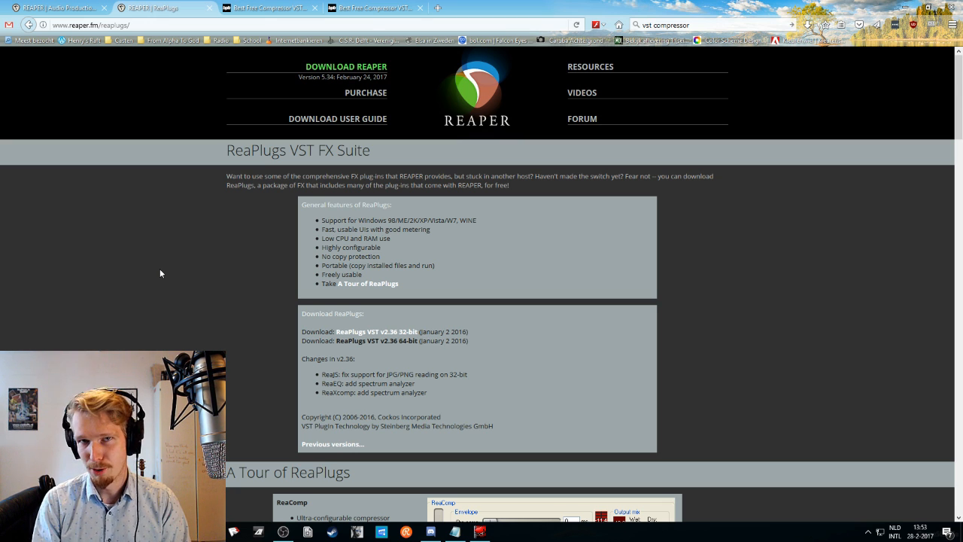
pyautogui.moveTo(295, 233)
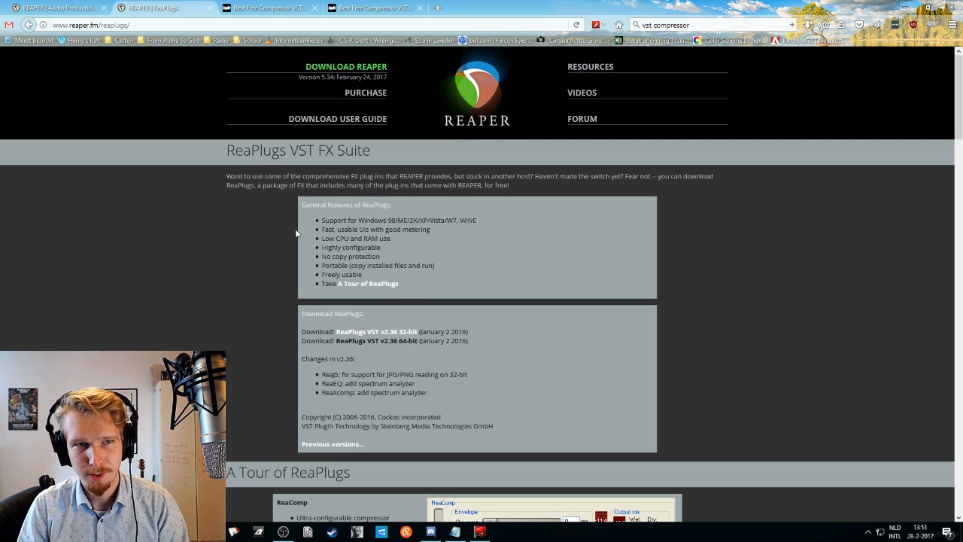
pyautogui.moveTo(220, 294)
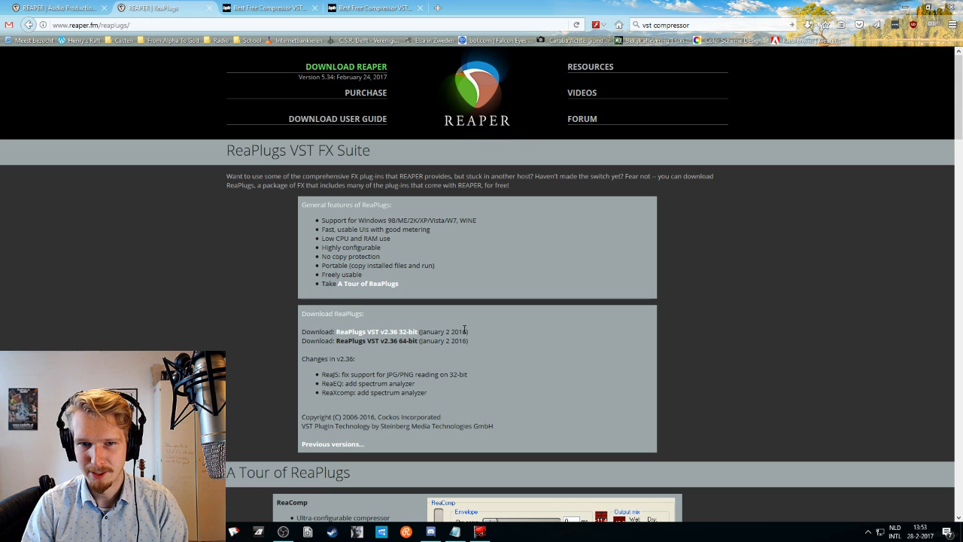
pyautogui.moveTo(226, 352)
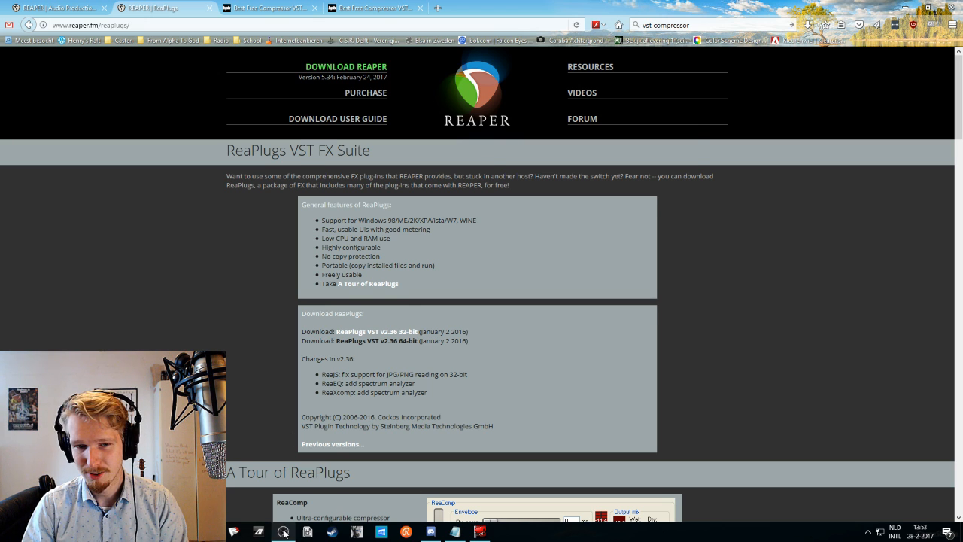
# - Show the ReaPlugs VST FX Suite download links at reaper.fm/reaplugs
pyautogui.click(283, 533)
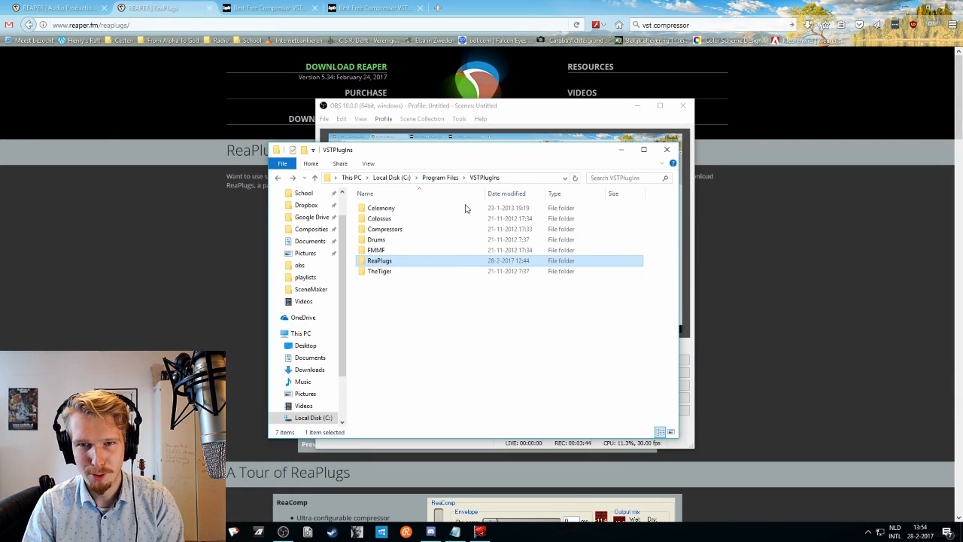
pyautogui.moveTo(443, 365)
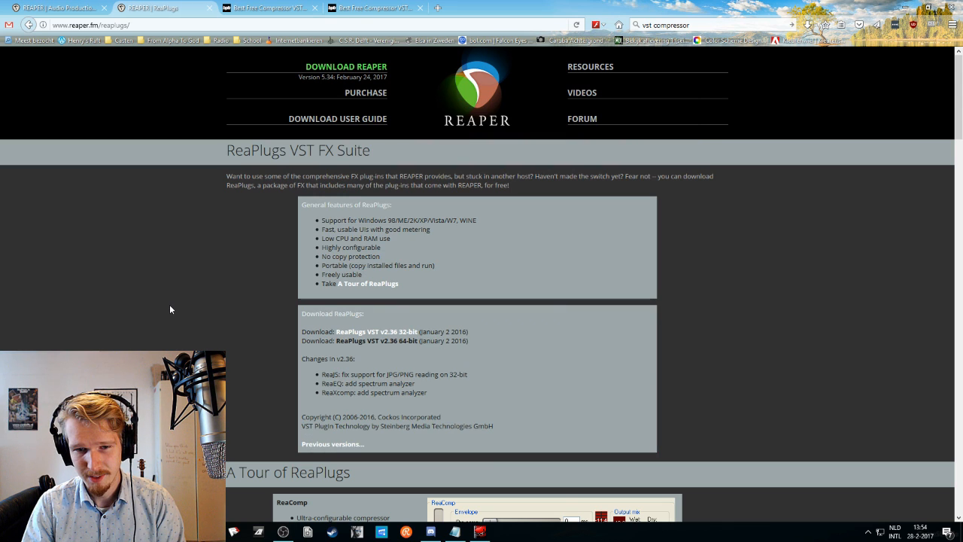
pyautogui.moveTo(108, 238)
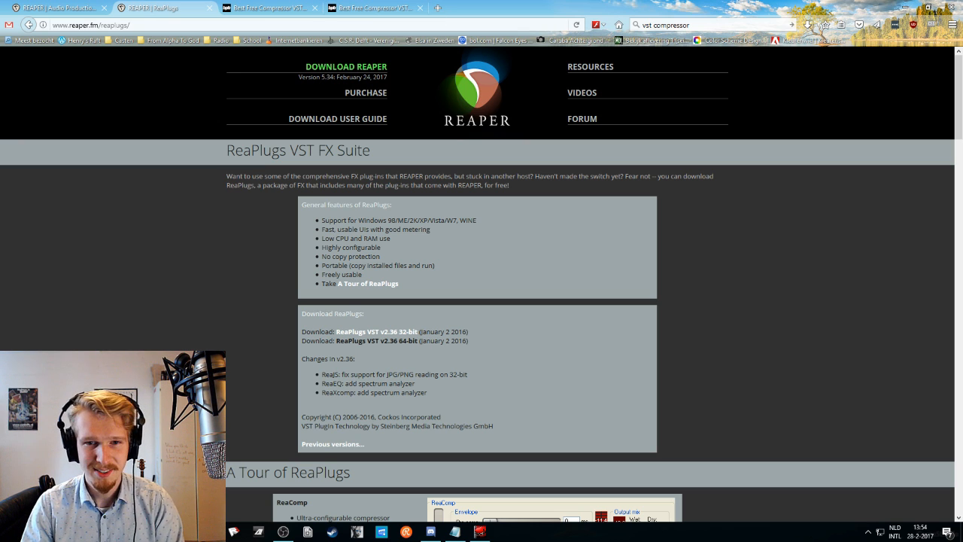
pyautogui.moveTo(262, 249)
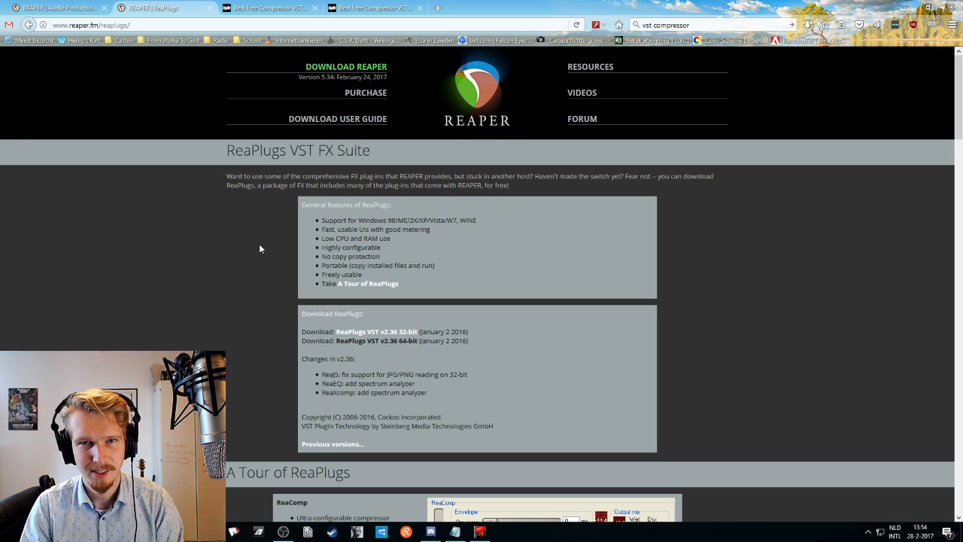
pyautogui.moveTo(370, 8)
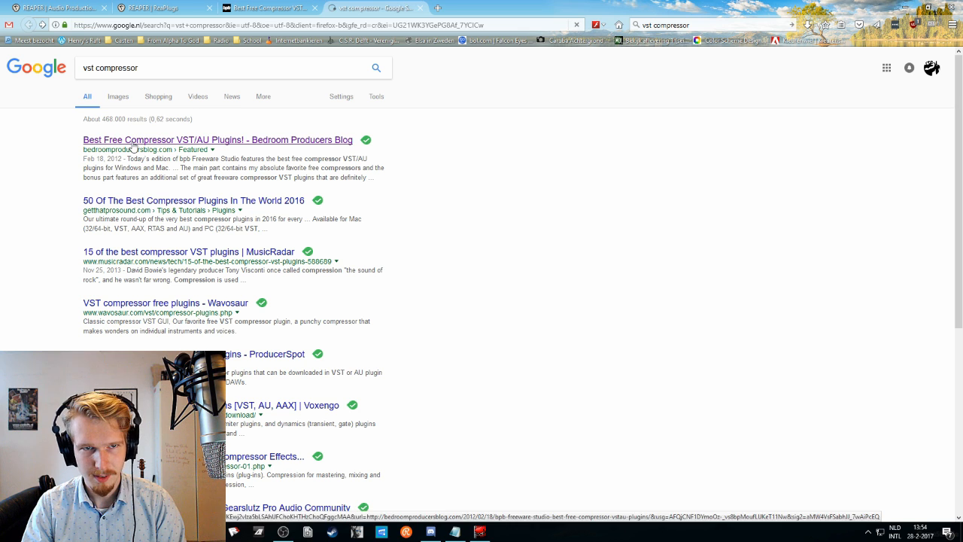
# - Open the 'Best Free Compressor VST/AU Plugins!' article and skim through it
pyautogui.click(217, 139)
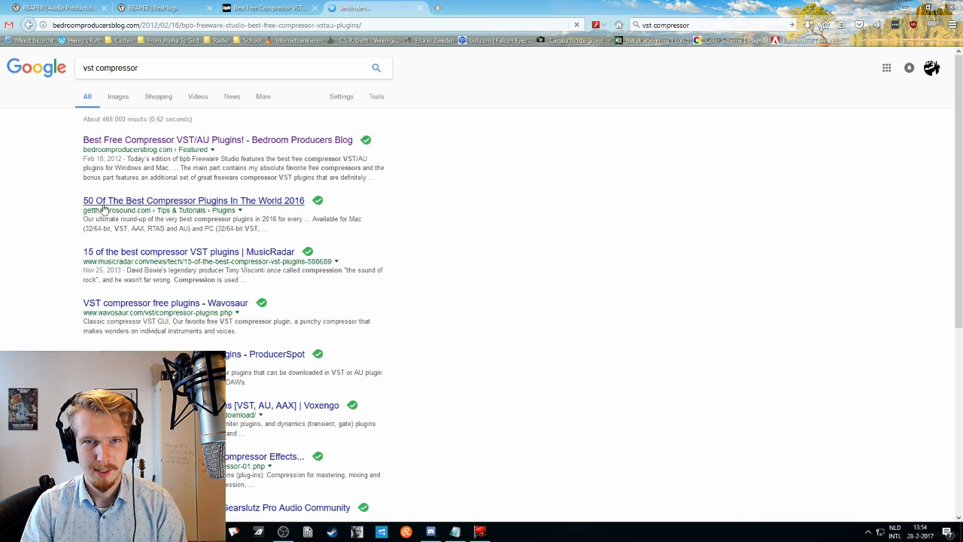
pyautogui.click(218, 140)
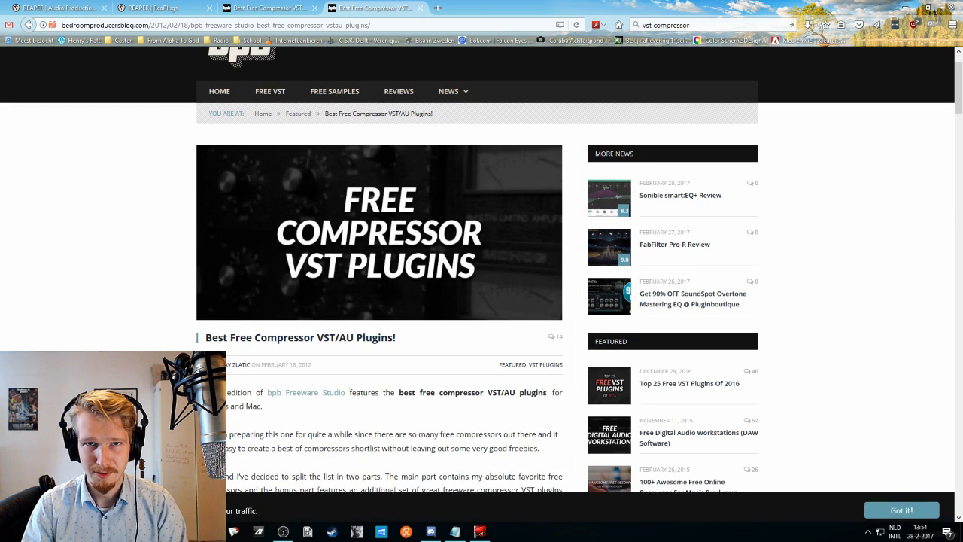
pyautogui.scroll(-3)
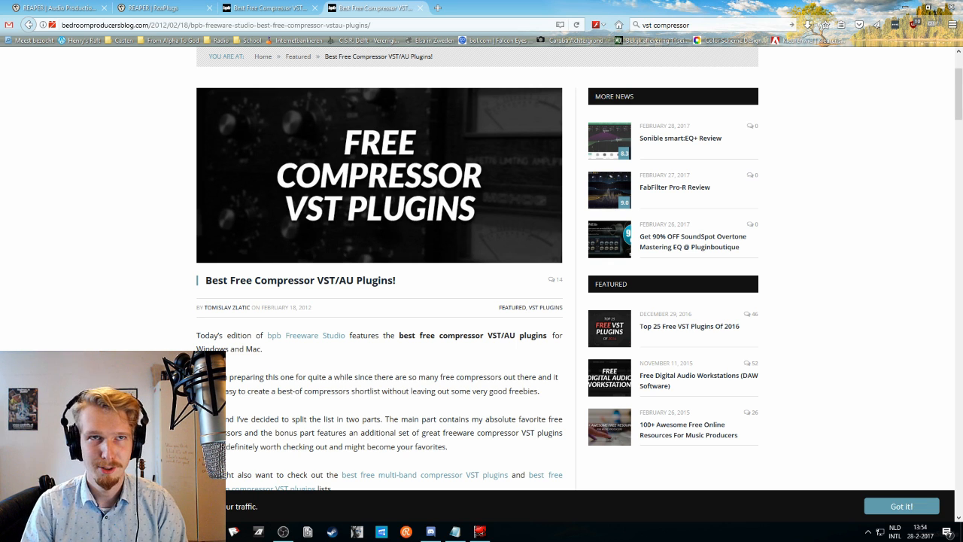
pyautogui.scroll(3)
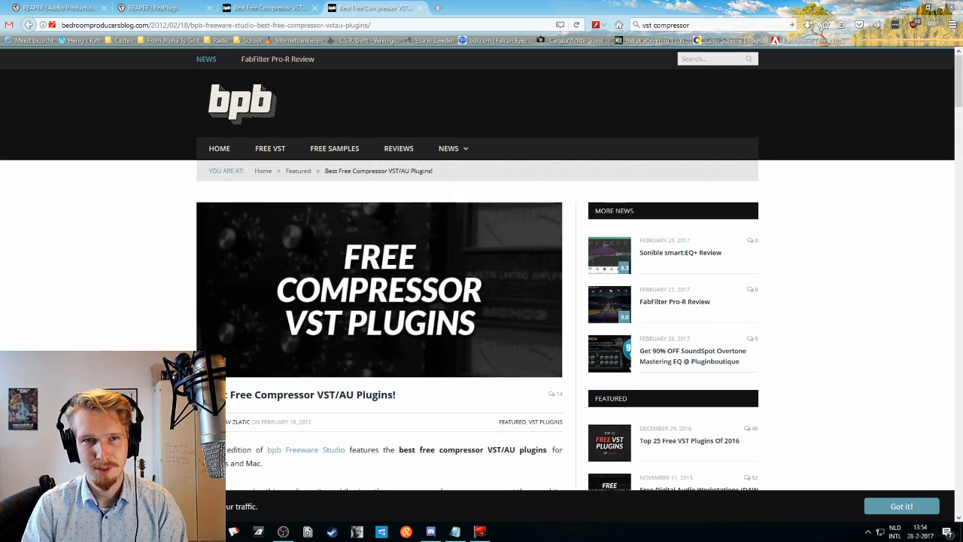